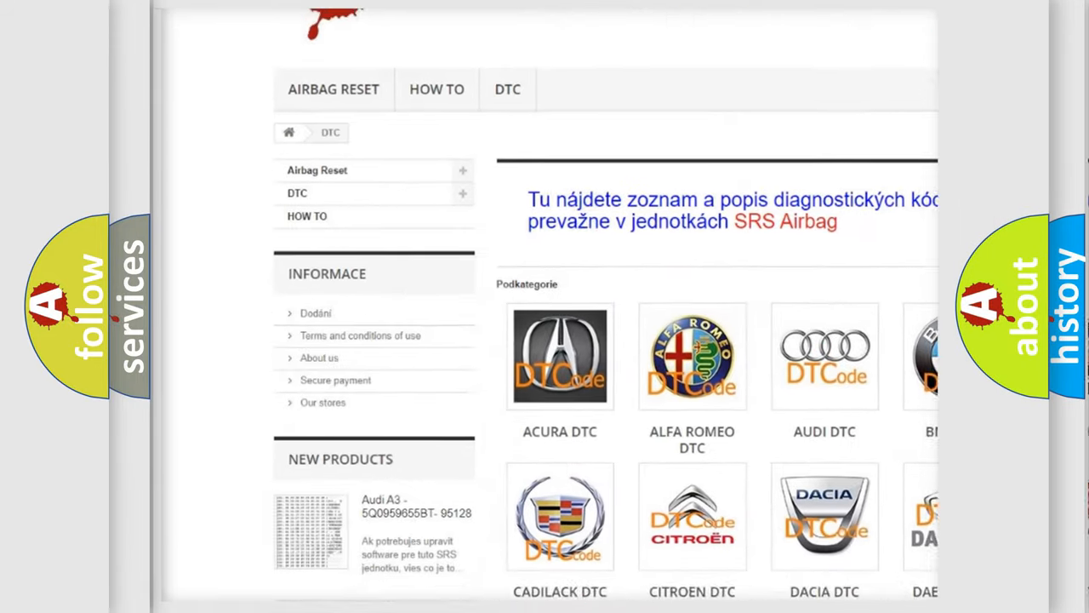
{"action": "scroll", "scroll_direction": "down", "scroll_amount": 3}
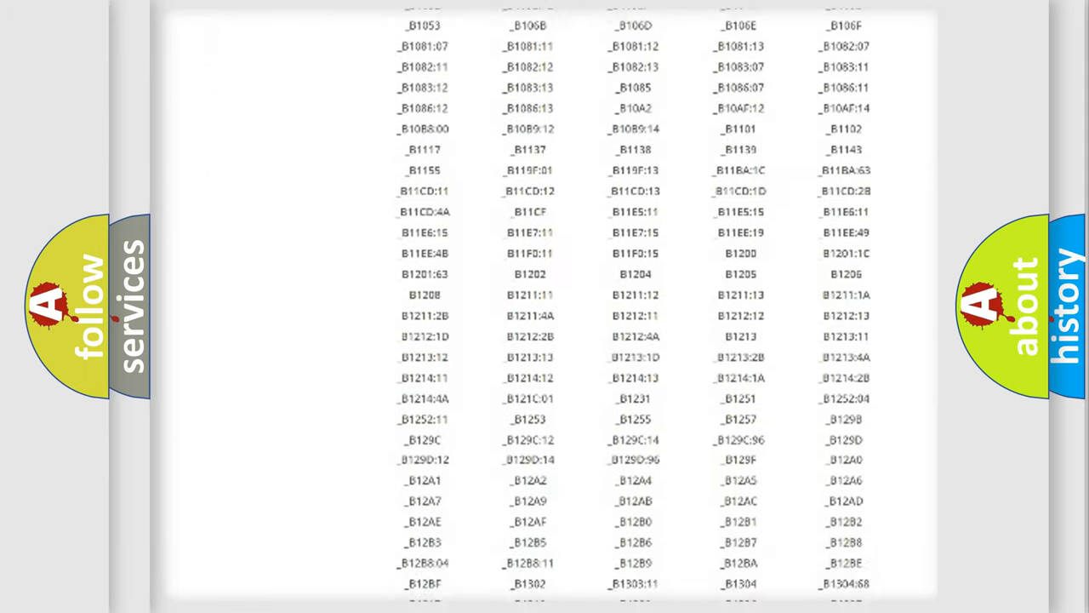
{"action": "scroll", "scroll_direction": "down", "scroll_amount": 3}
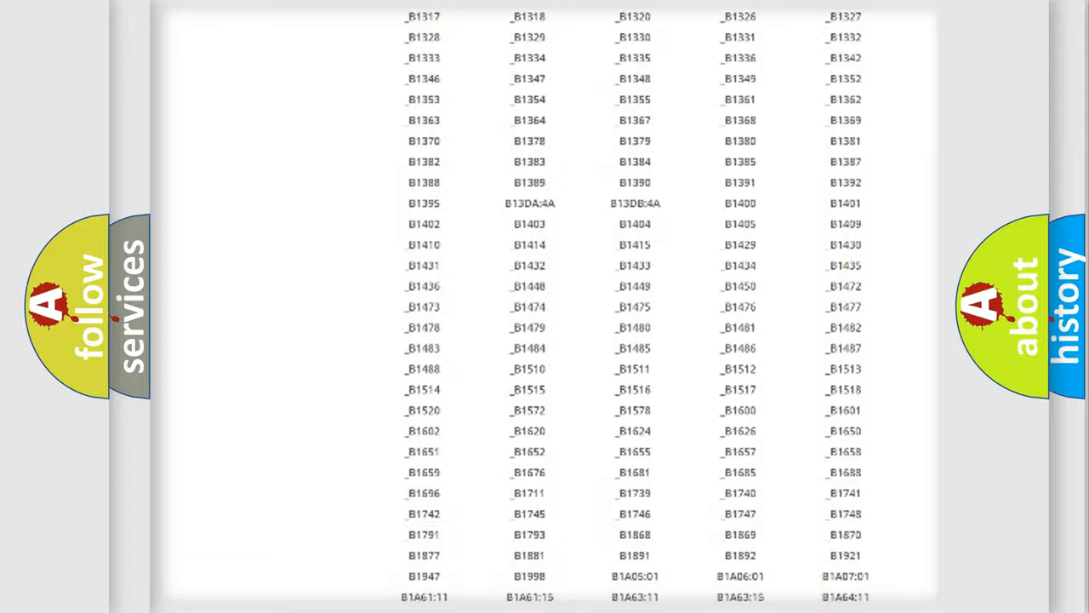